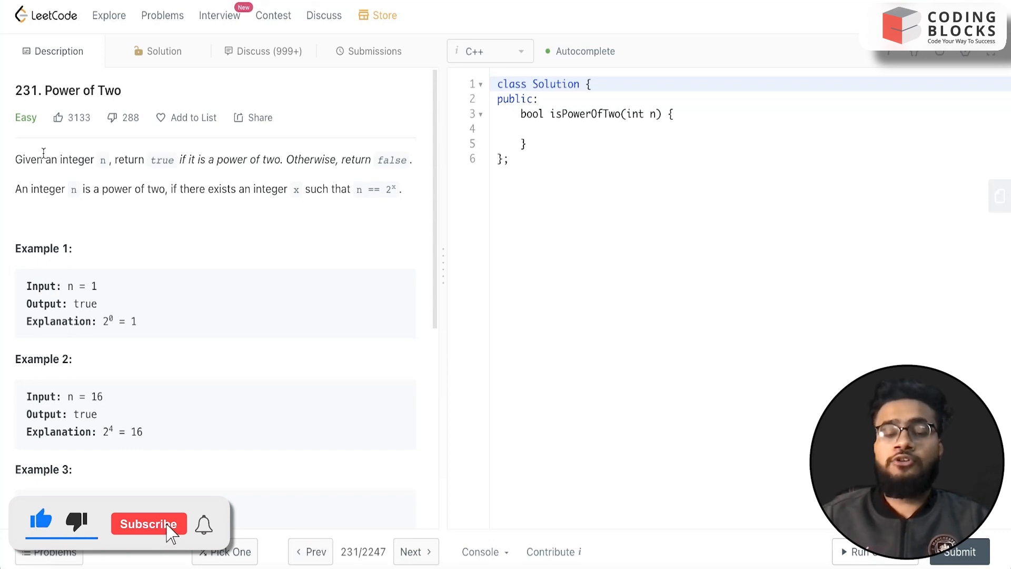
- Sketch boxed n = 16 on the whiteboard, mark the 16, and draw the chain 16 → 8 → 4 → 2
click(148, 523)
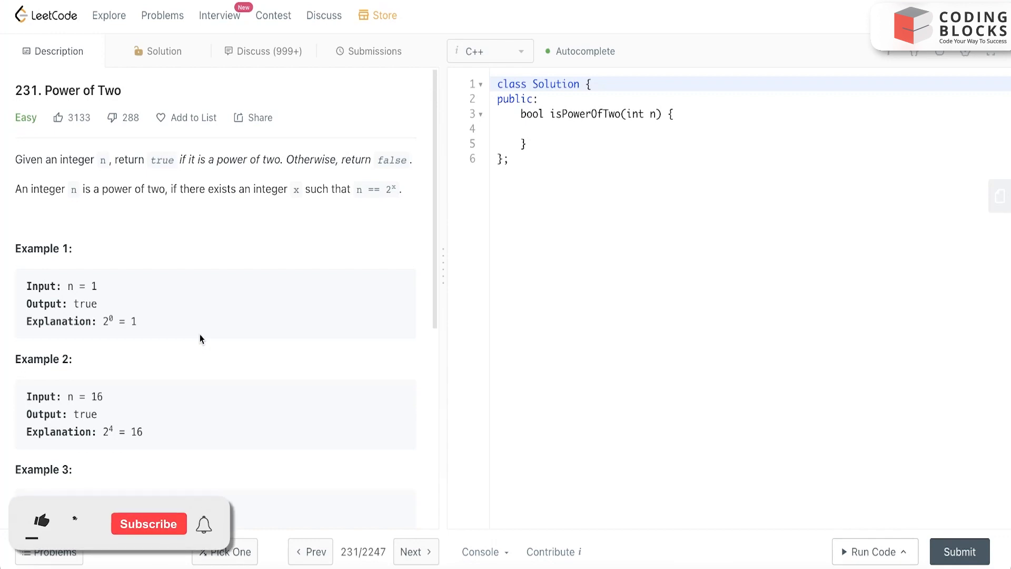
click(40, 521)
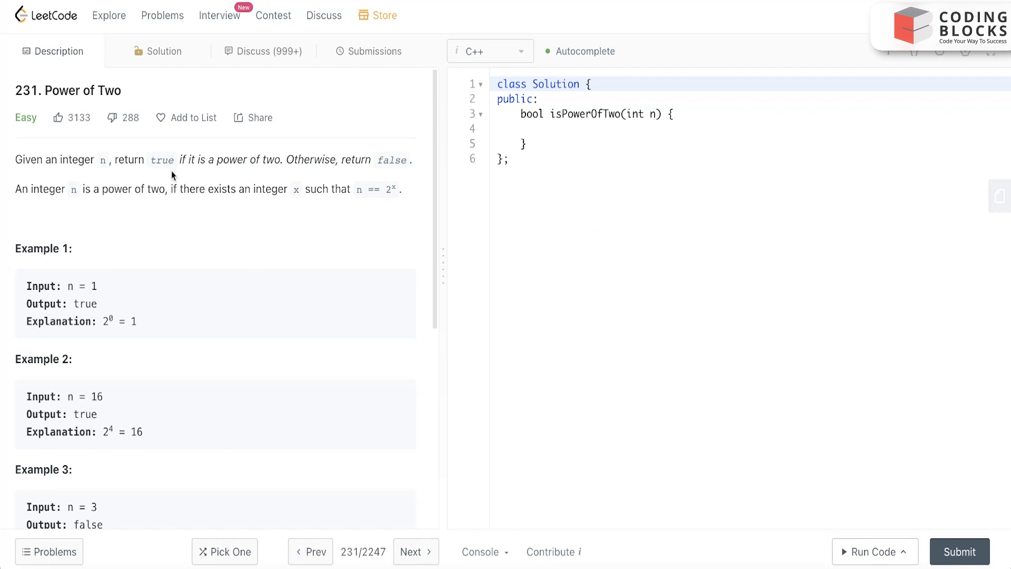
mouse_move(43, 153)
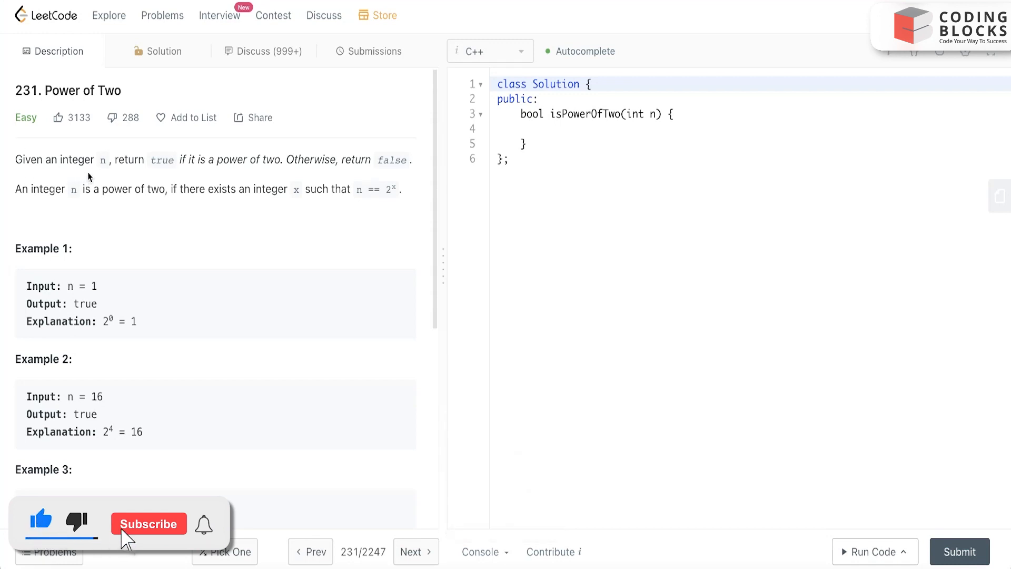
click(149, 523)
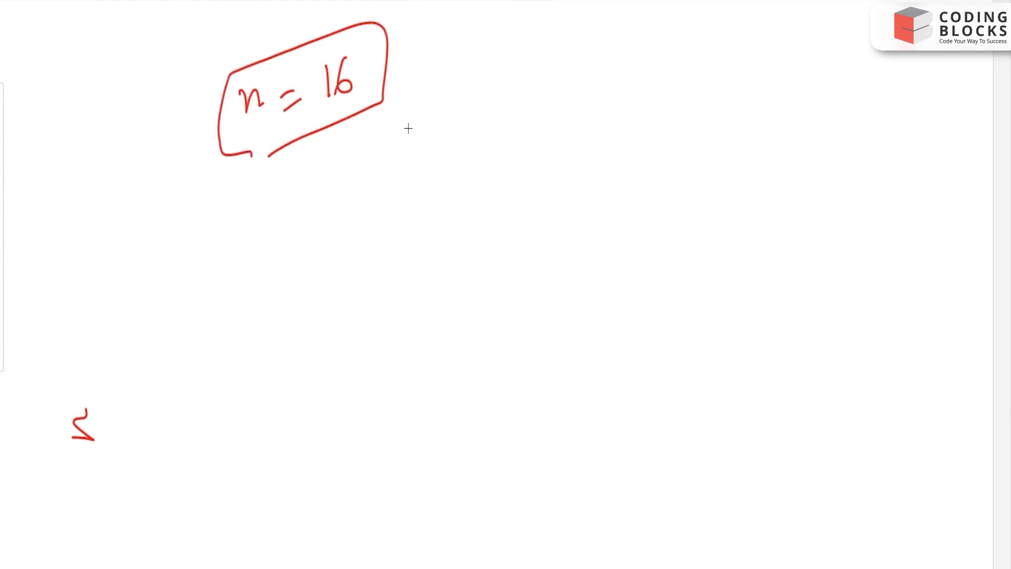
drag(361, 90, 347, 135)
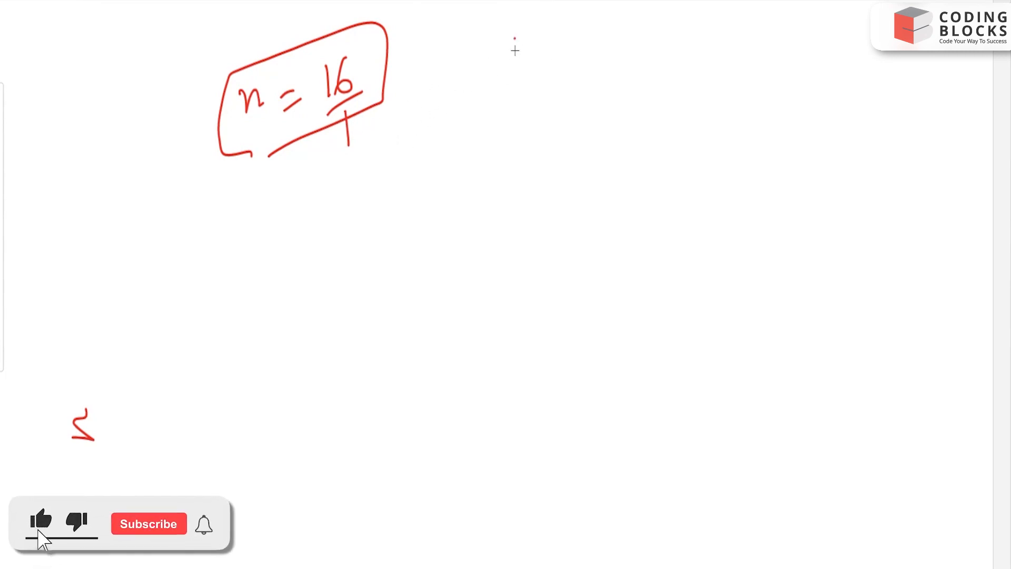
click(148, 523)
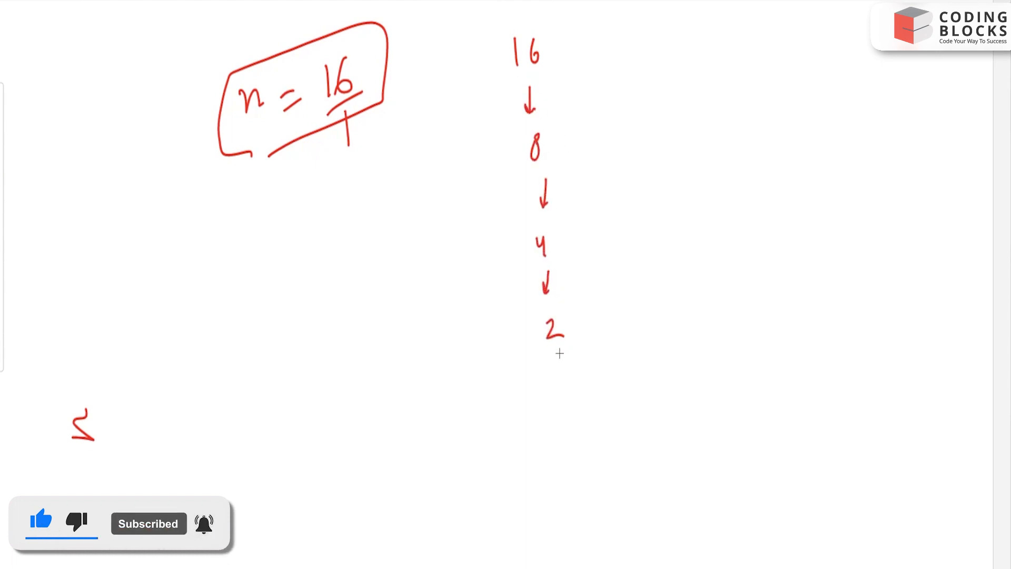
drag(561, 361, 568, 439)
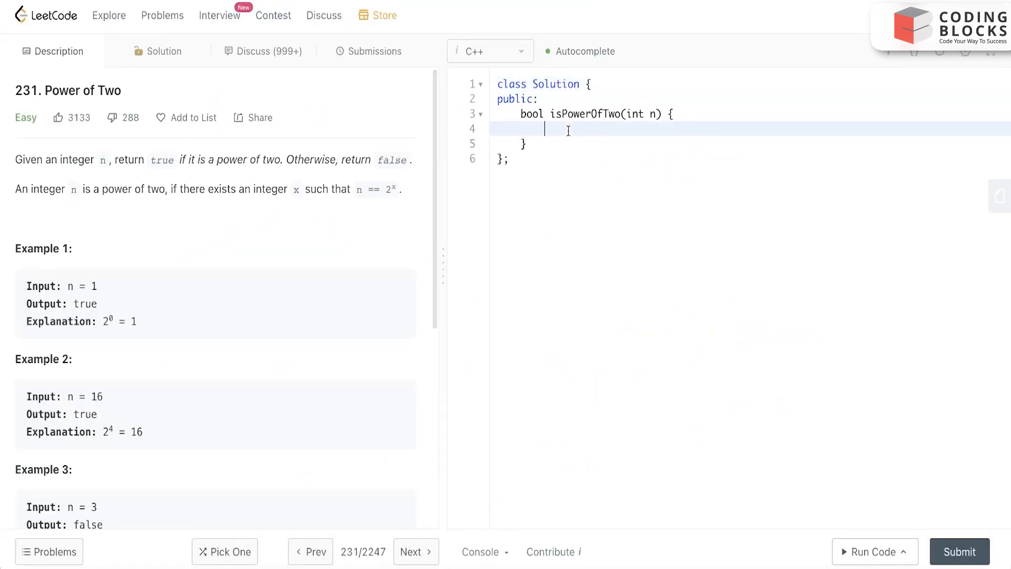
- Add the base case 'if(n==1) return true' to isPowerOfTwo
text(if)
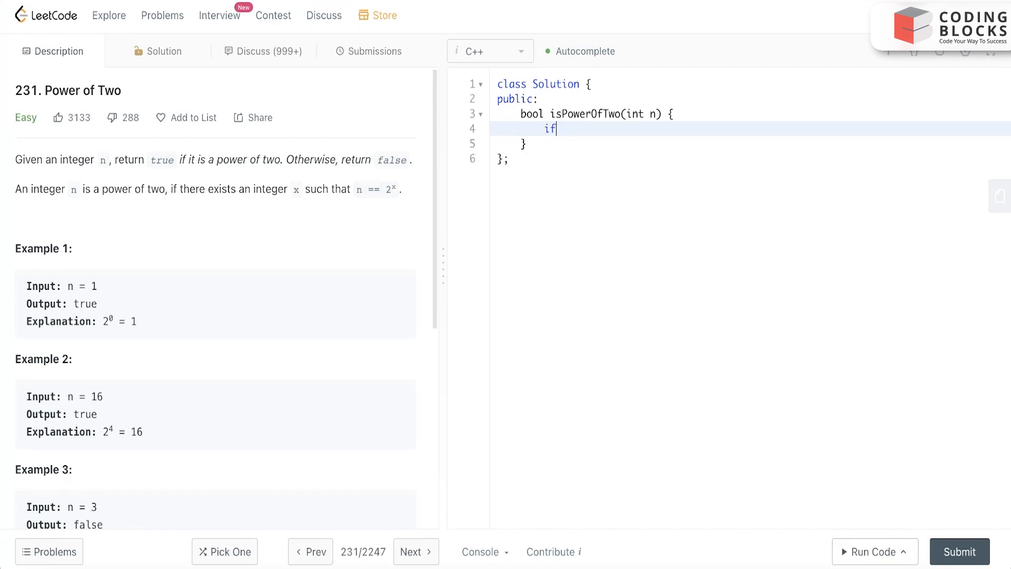
text((n)
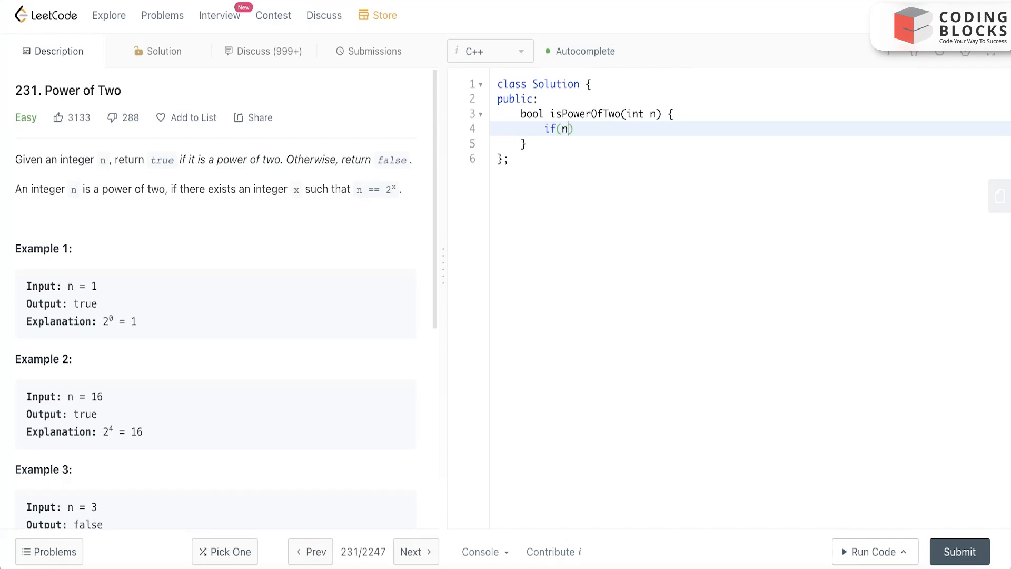
text(==)
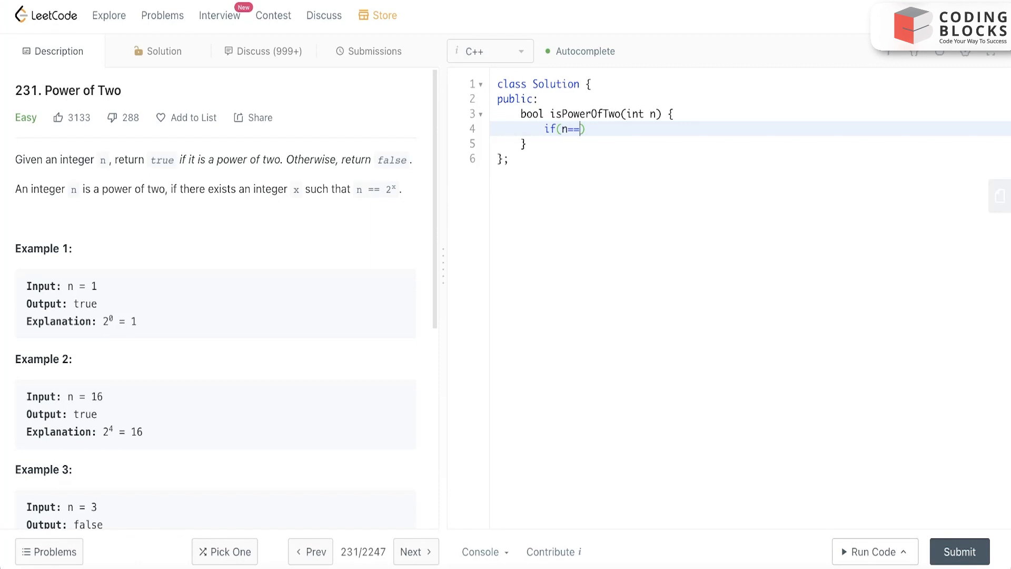
text(1))
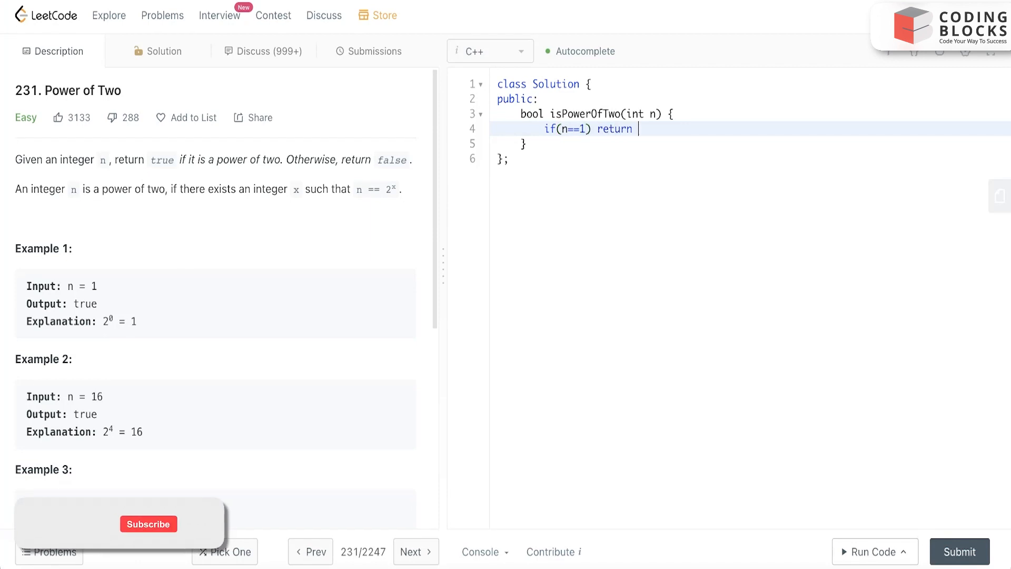
text(true;)
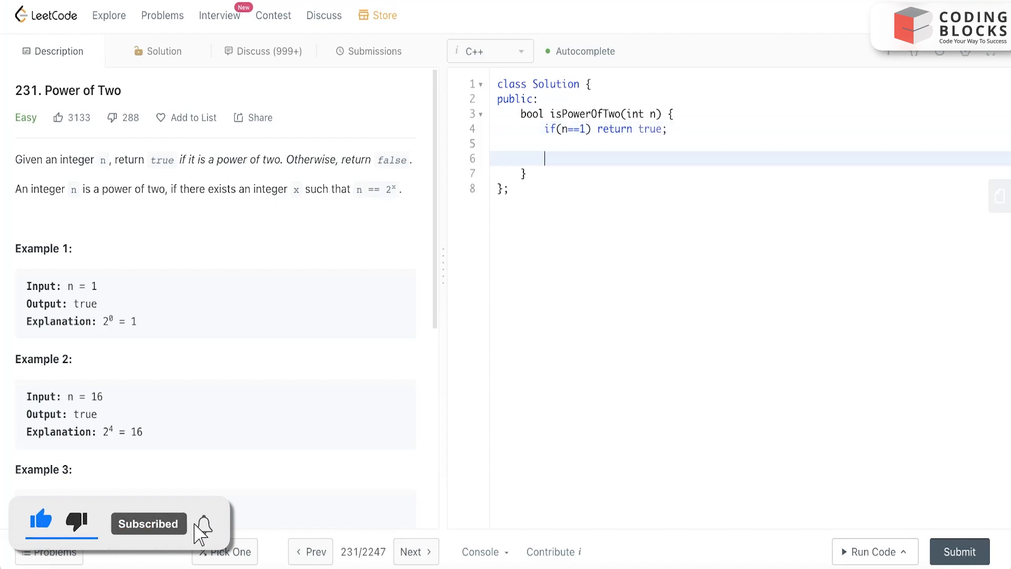
- Add 'if(n%2!=0 || n<=0) return false;' so odd or non-positive n fails
text(if(n))
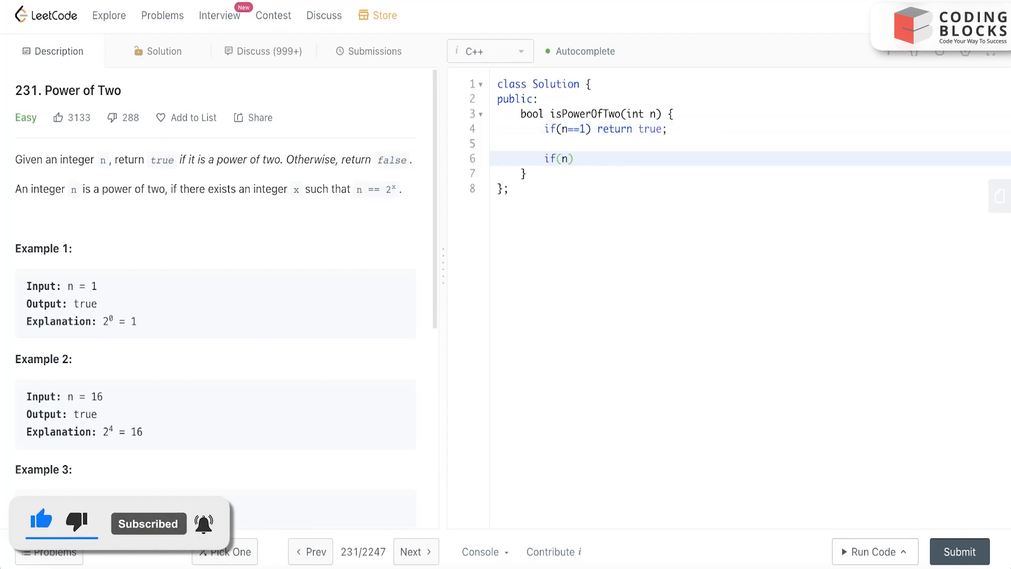
text(%2!=0)
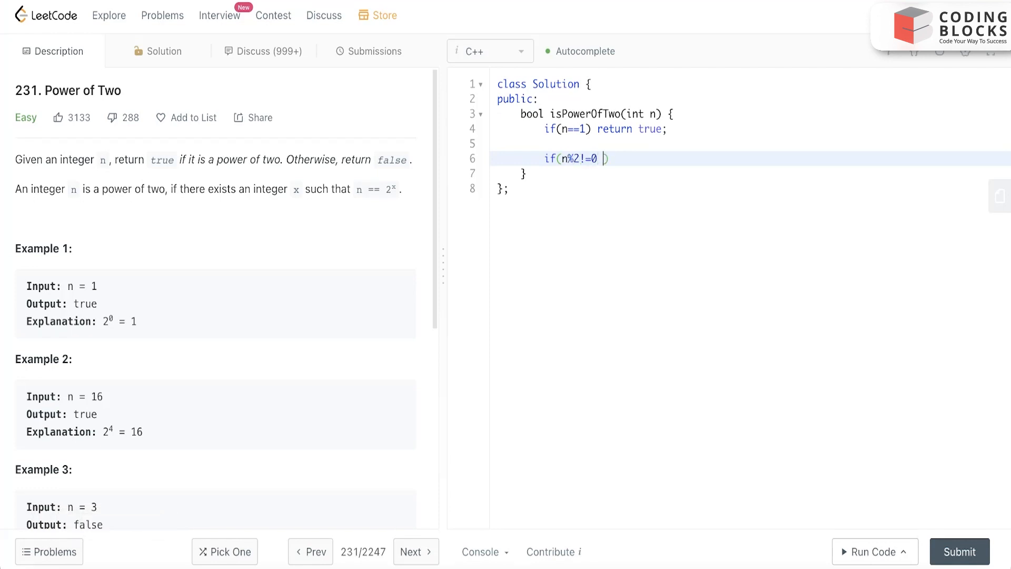
text(|| n)
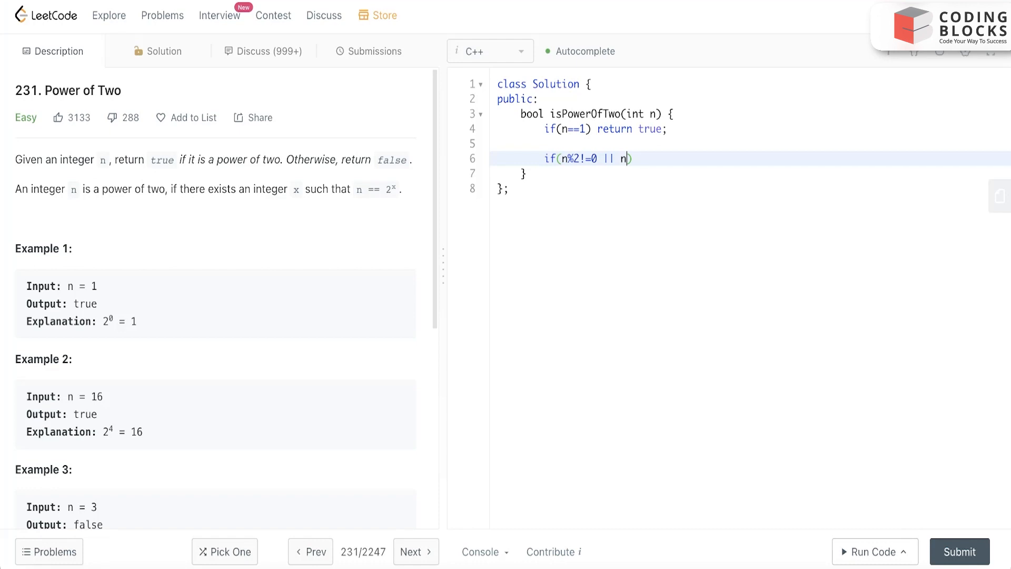
text(<=)
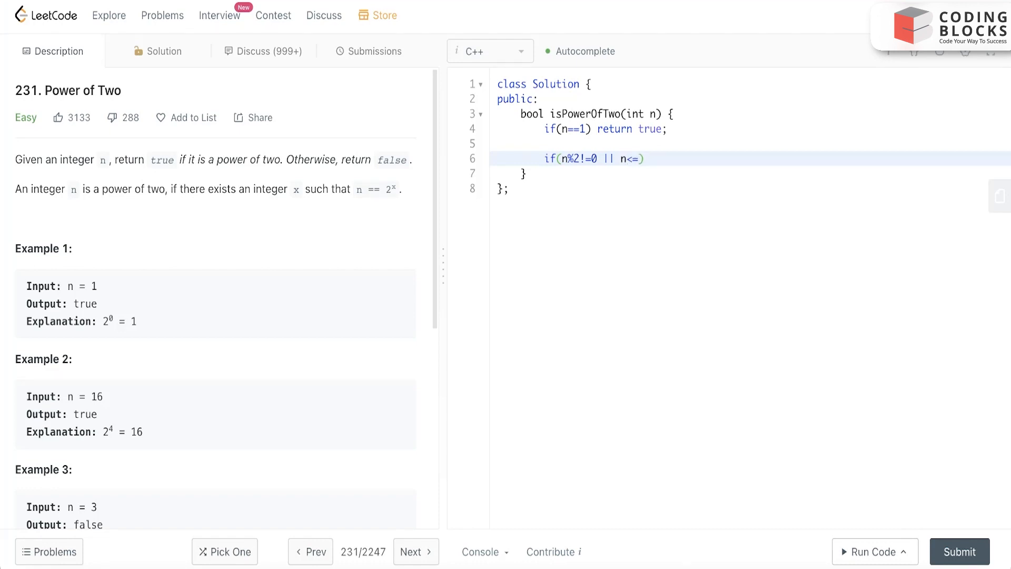
text(0) re)
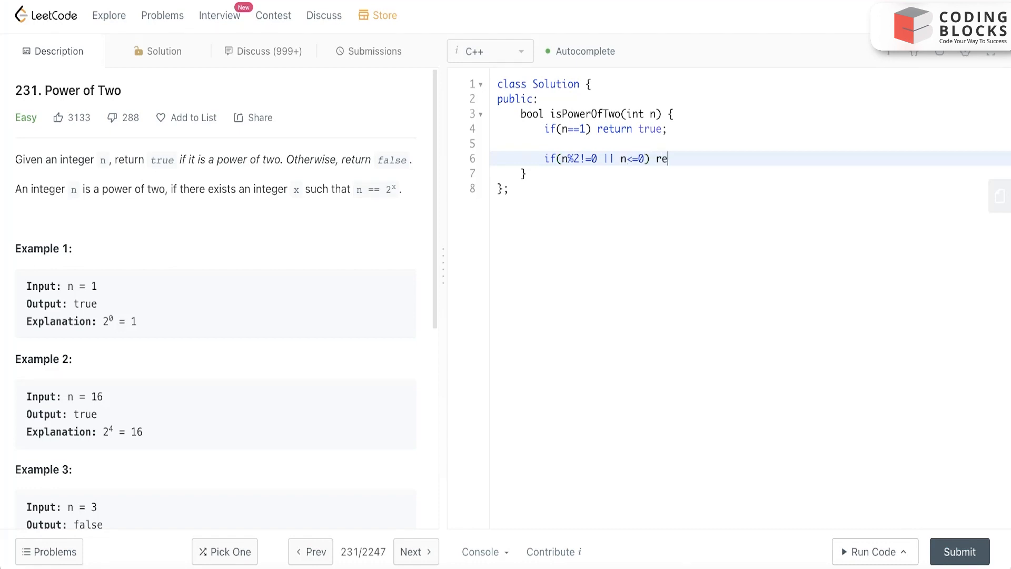
text(turn f)
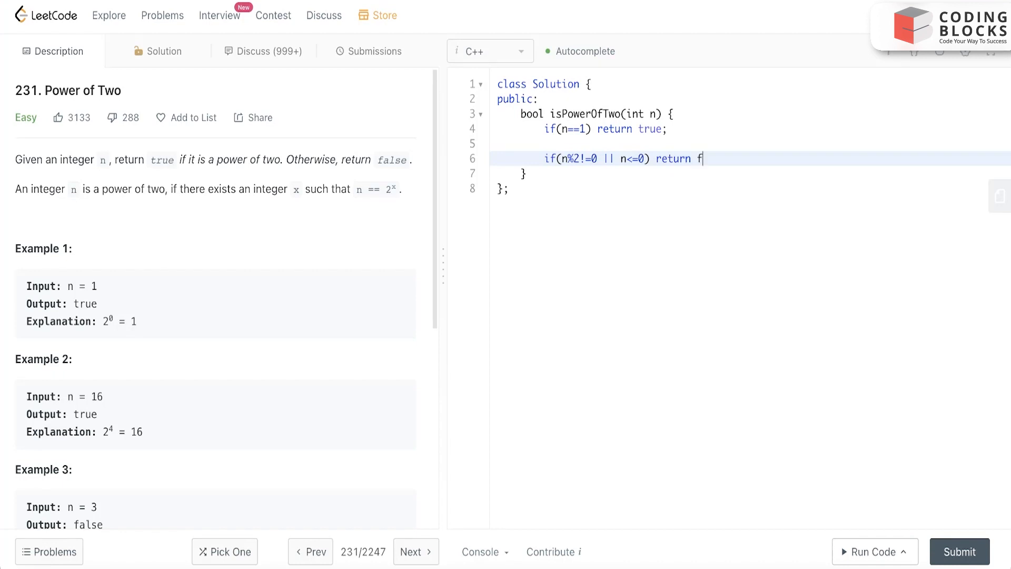
text(alse;)
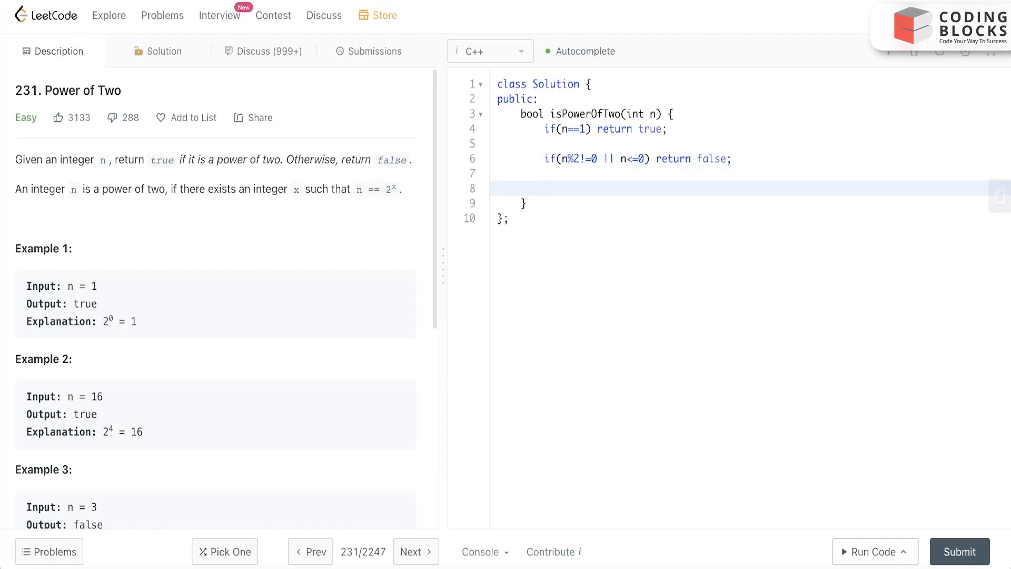
text(is)
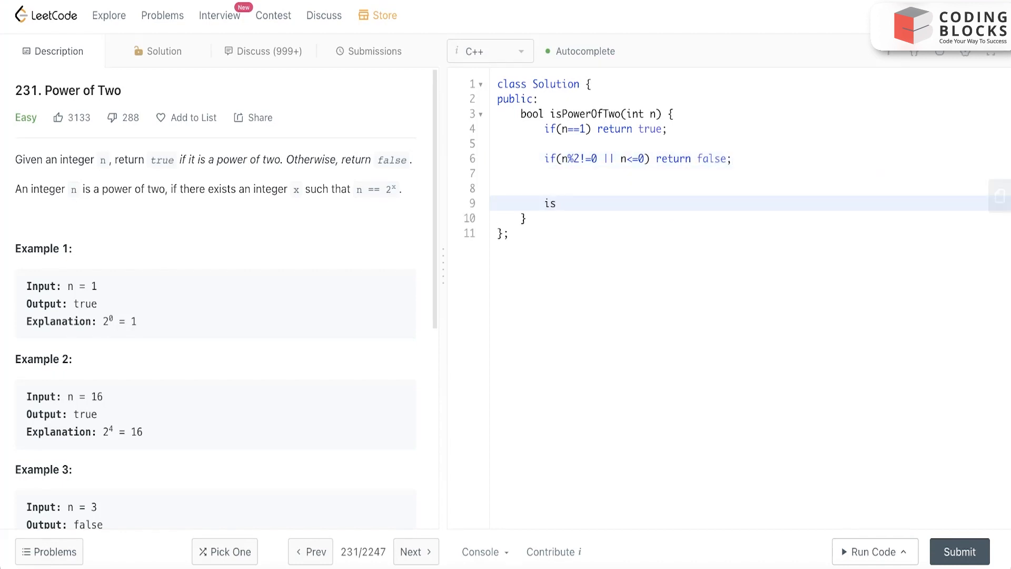
- Write the recursive call isPowerOfTwo(n/2); and run it, getting a missing-return compile error
key(Backspace)
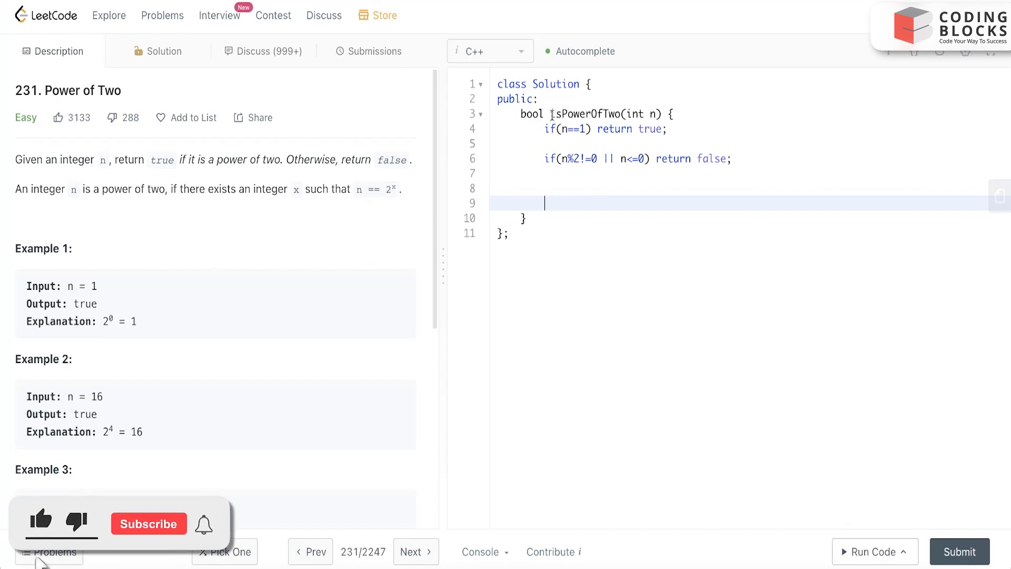
double_click(585, 114)
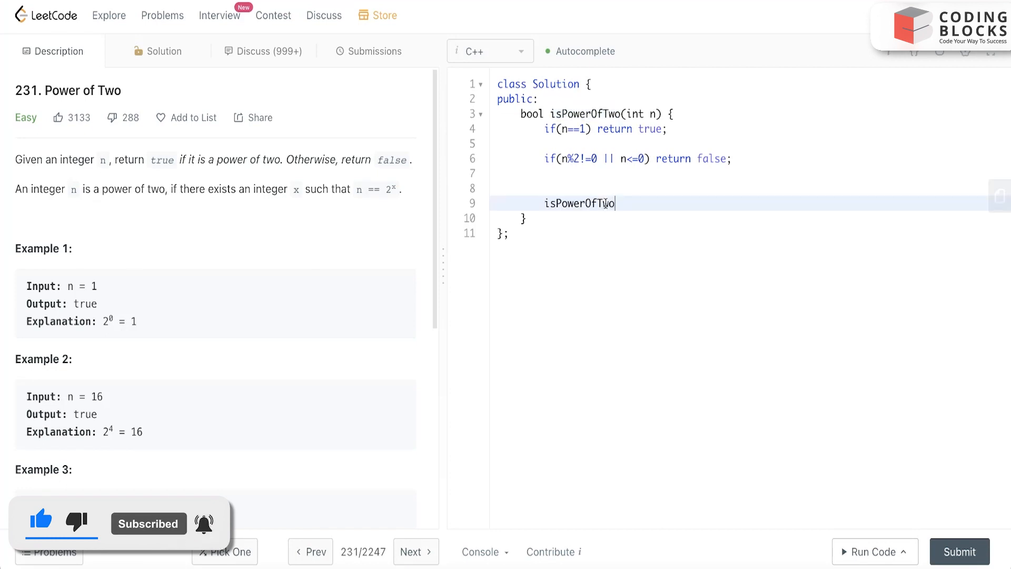
text((n))
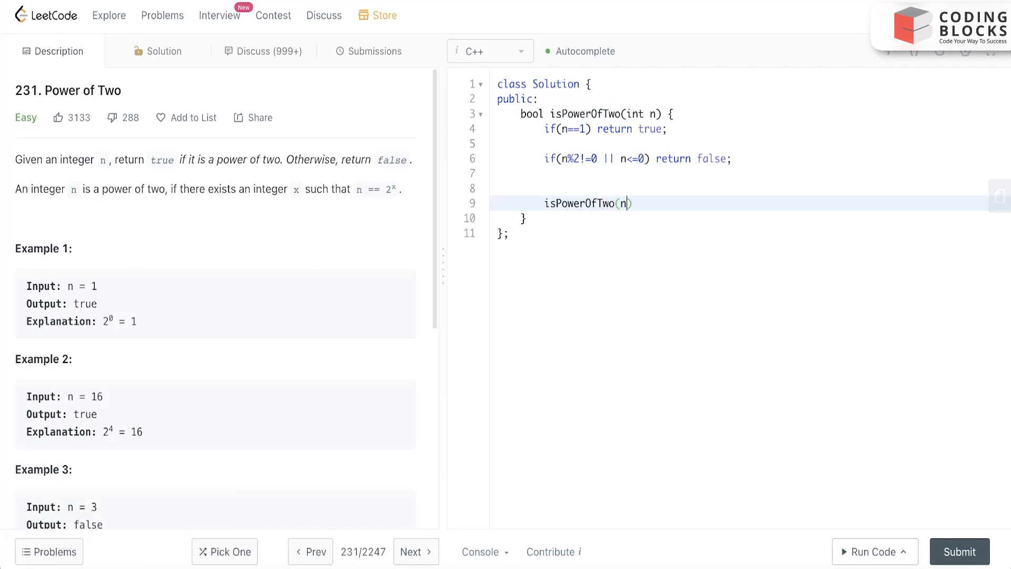
text(/2)
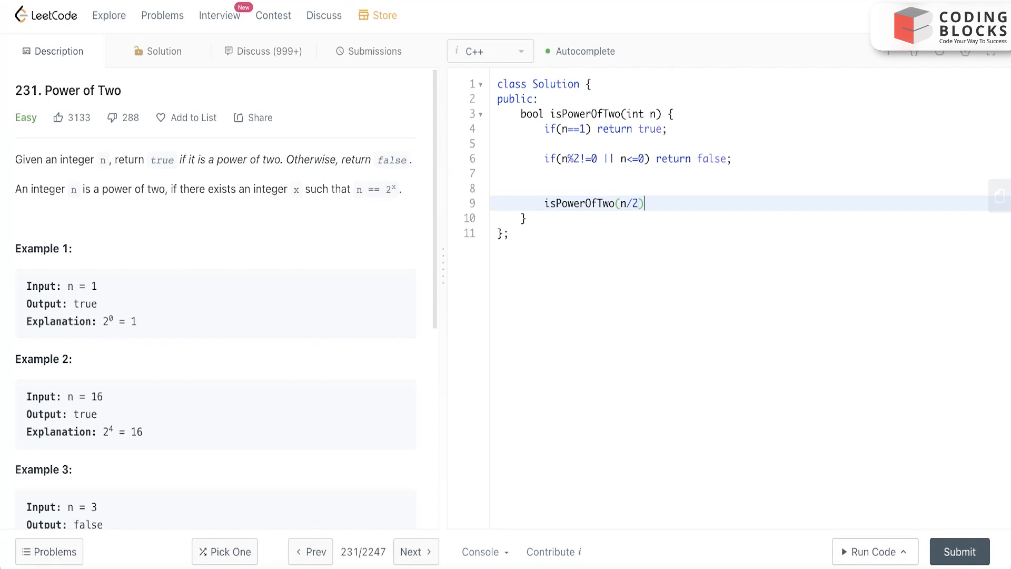
text(;)
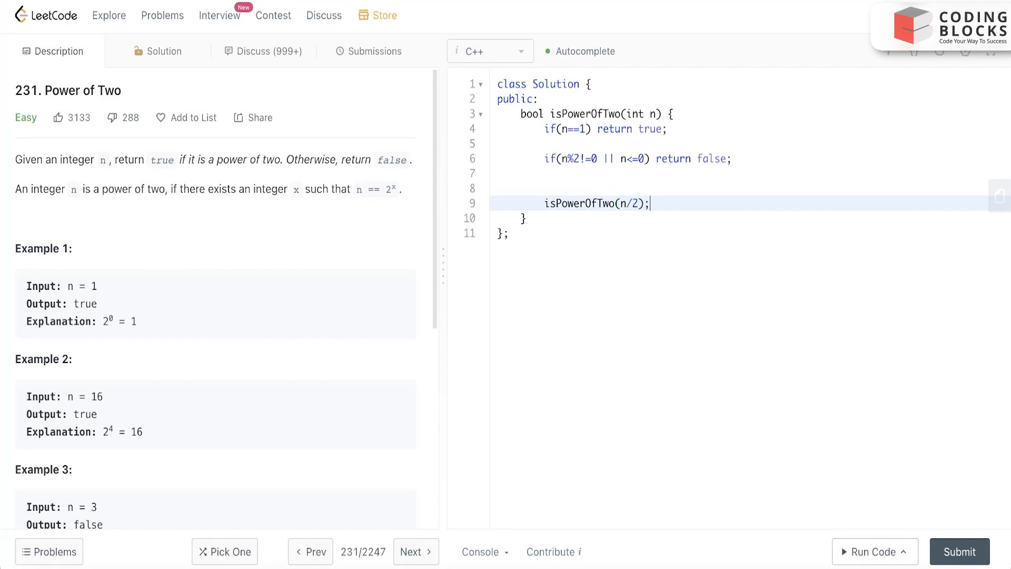
click(870, 551)
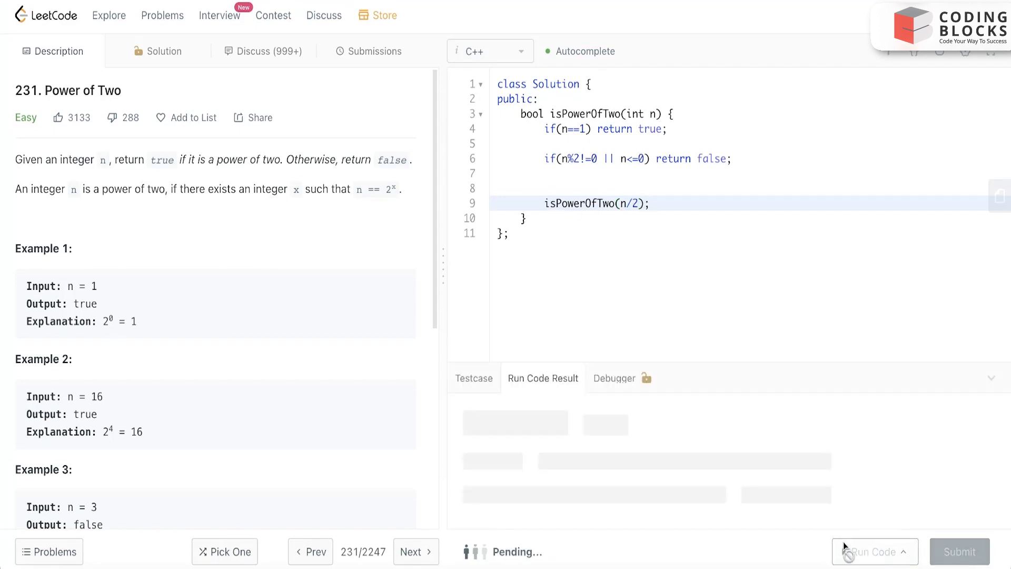
- Prefix the recursive call with 'return' to fix the compile error
click(870, 551)
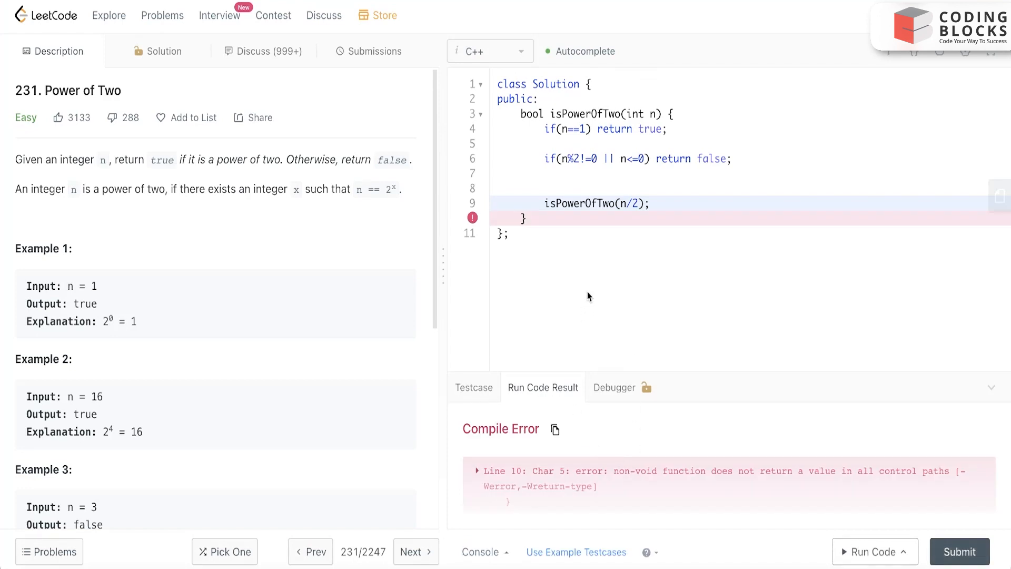
text(r)
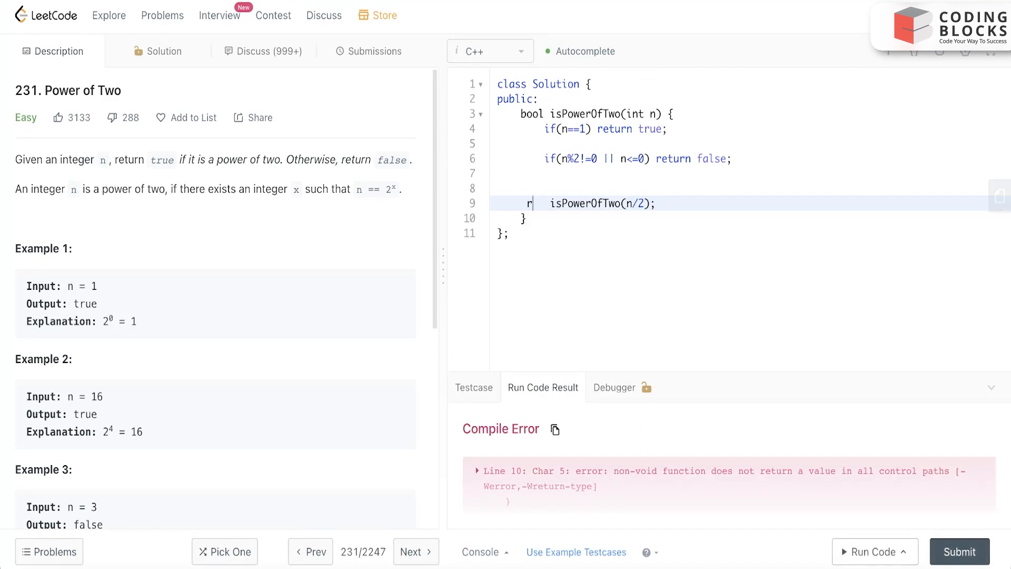
text(eturn)
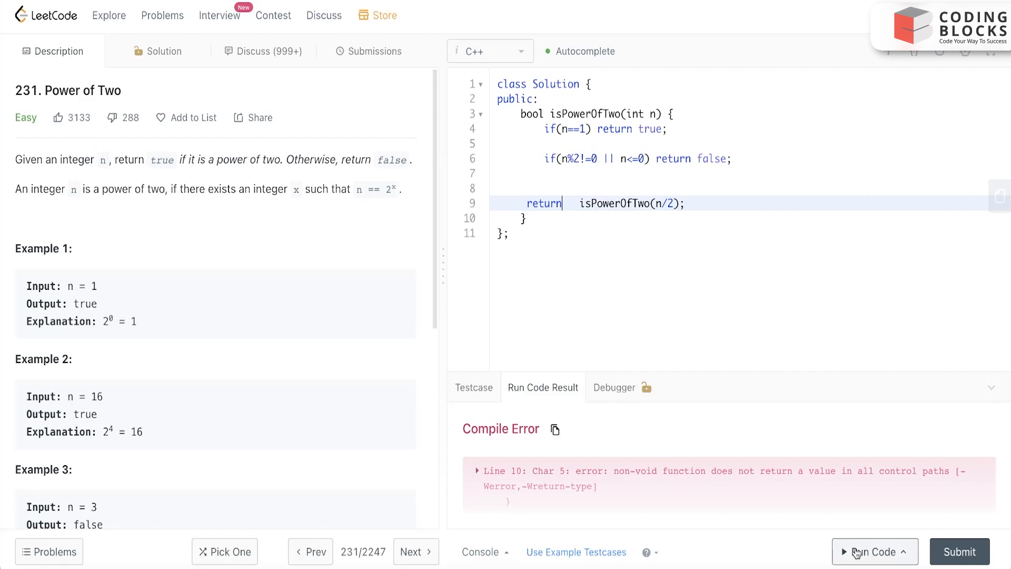
- Run the corrected solution to get Accepted with output true, then scroll the description
click(874, 551)
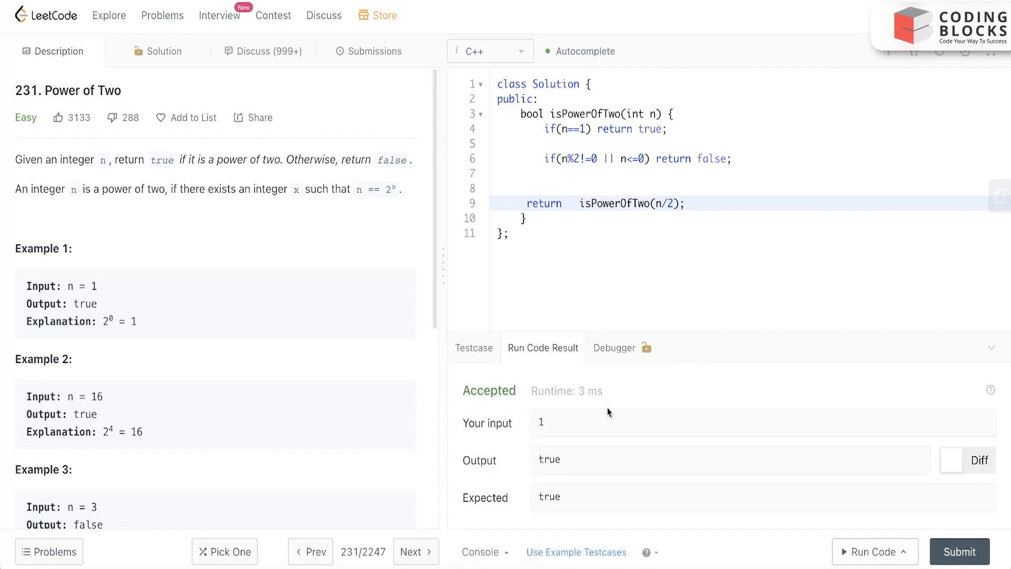
mouse_move(274, 204)
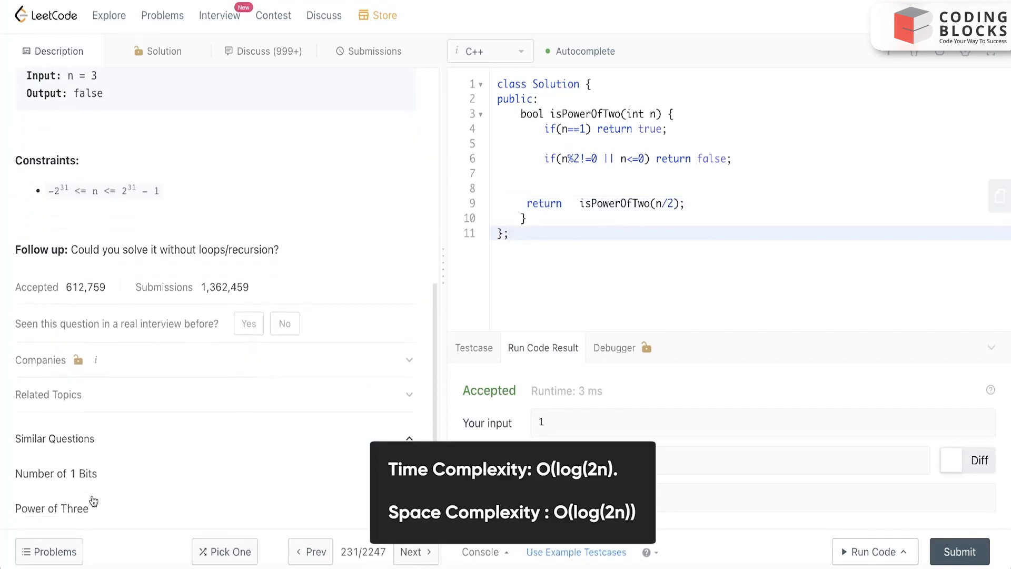
scroll(down, 3)
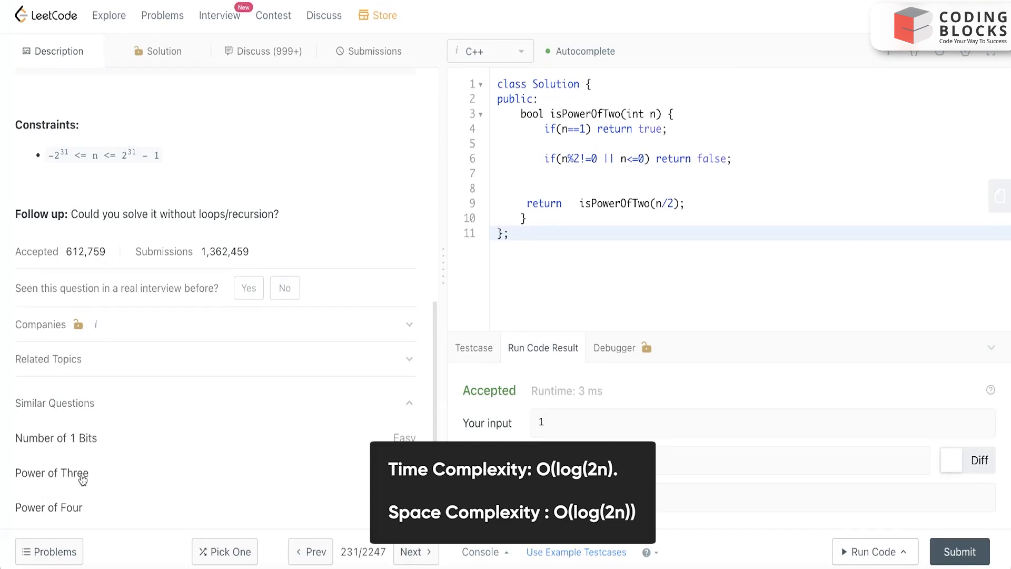